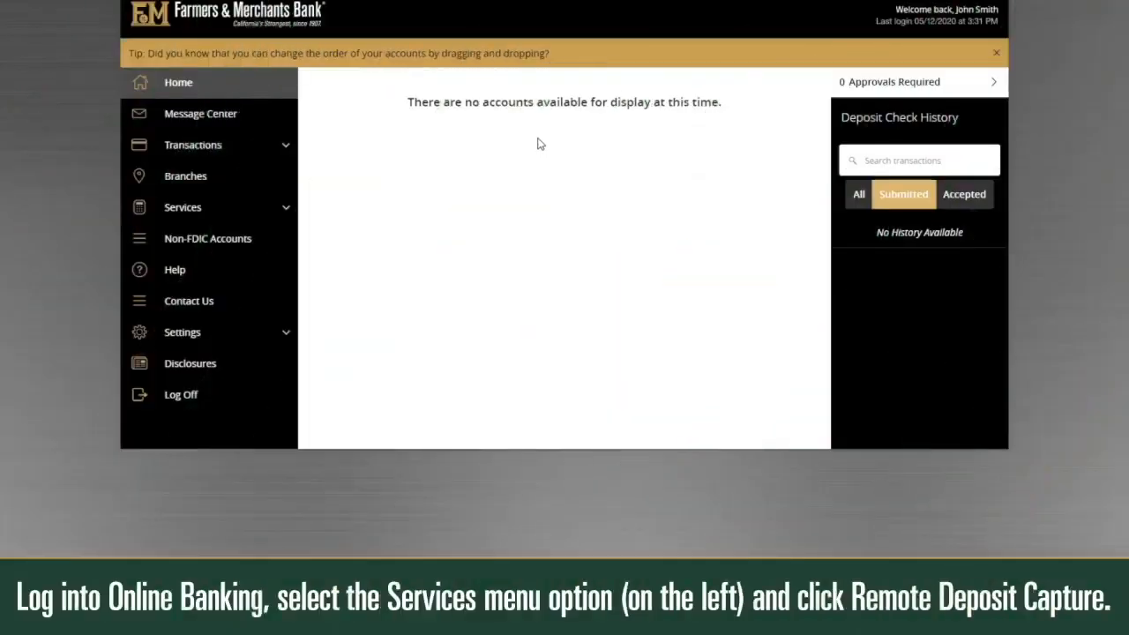
mouse_move(282, 207)
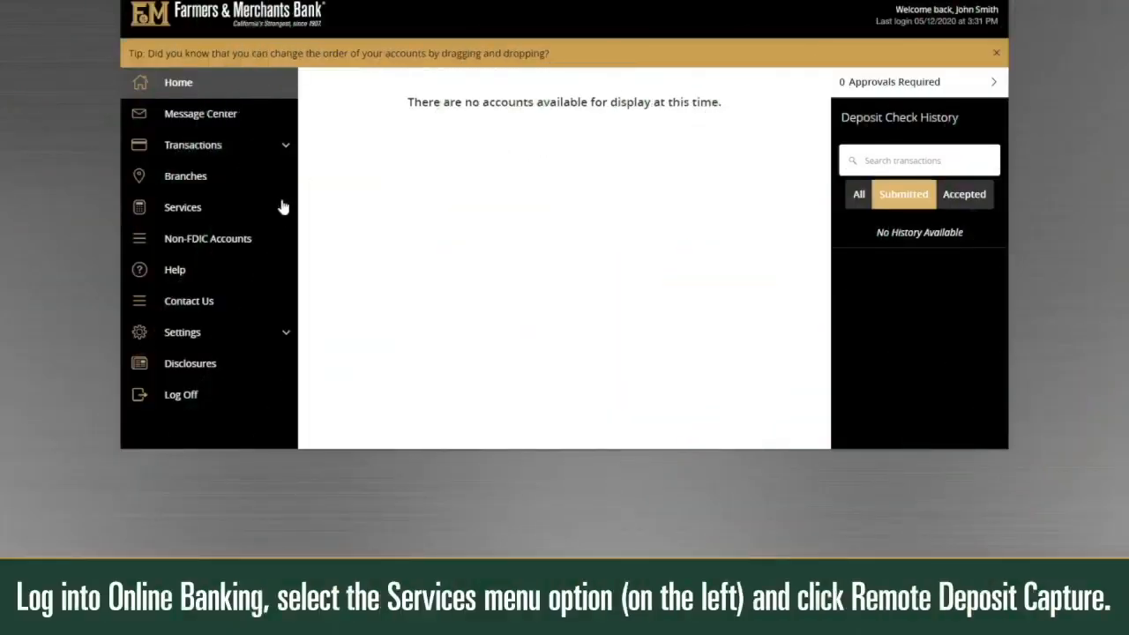
- Open Remote Deposit Capture from the Services menu
click(182, 207)
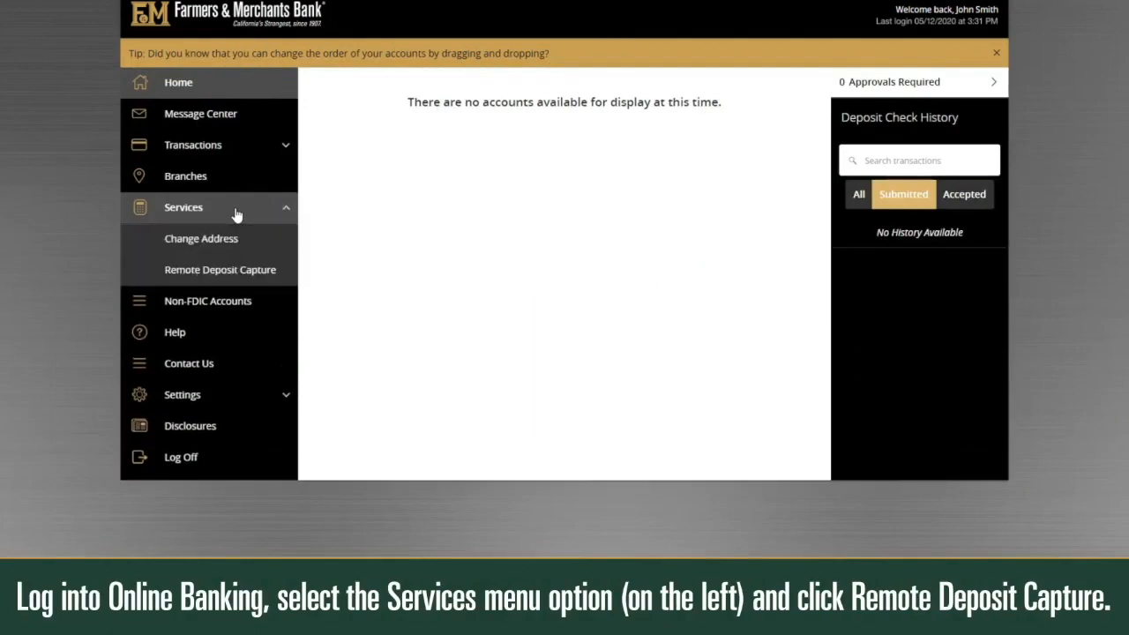
click(219, 269)
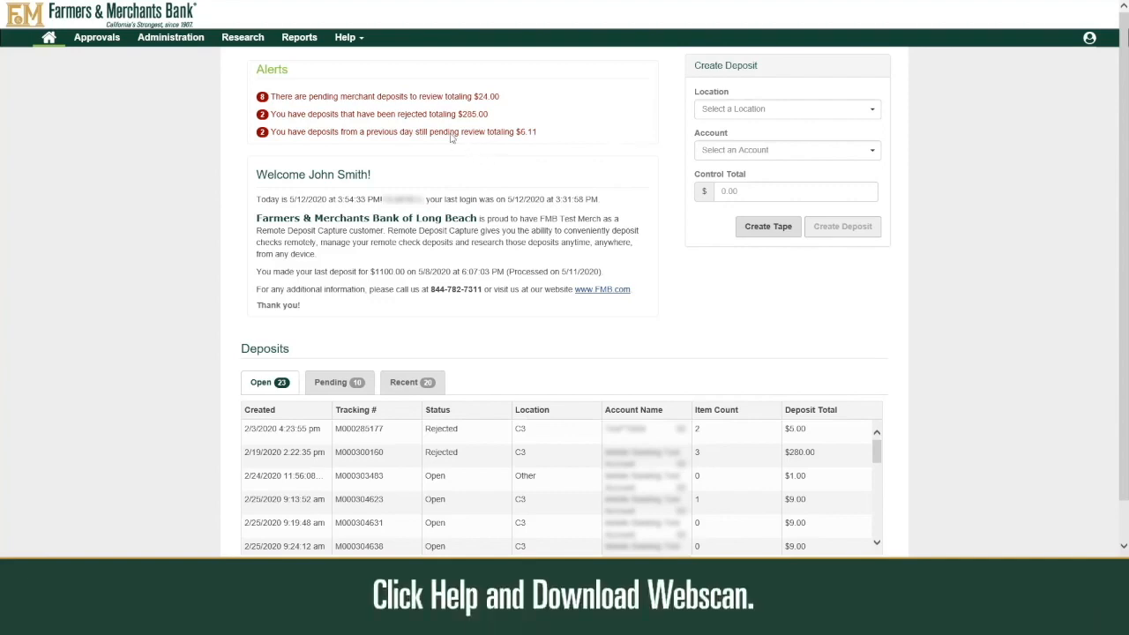
- Start the WebScan_LR7 download from Help and choose Save as
click(345, 37)
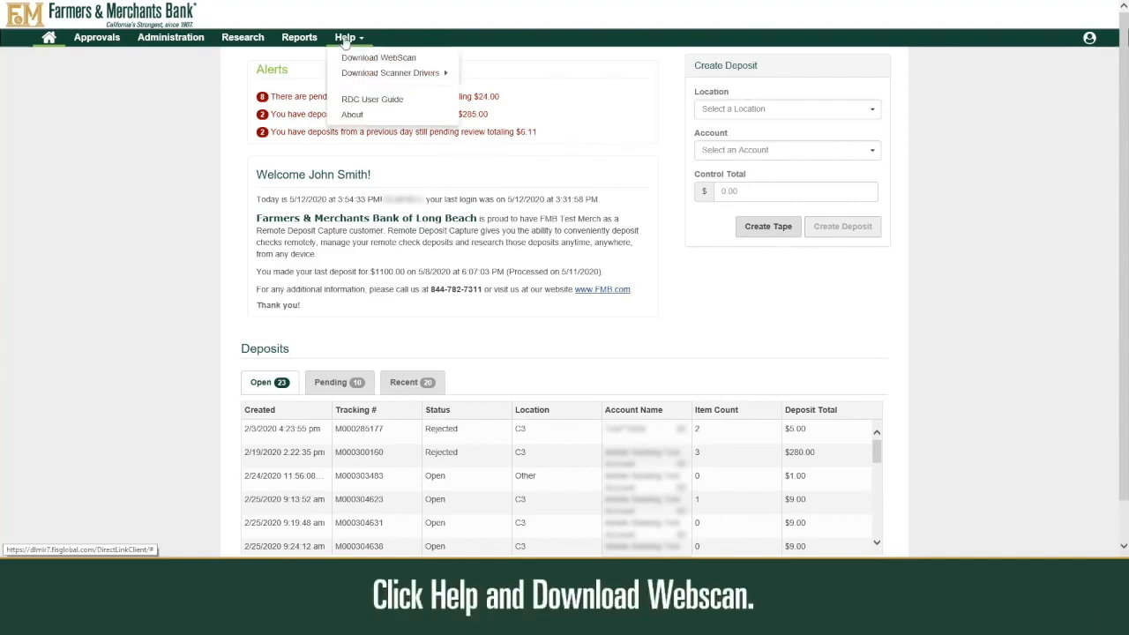
click(378, 57)
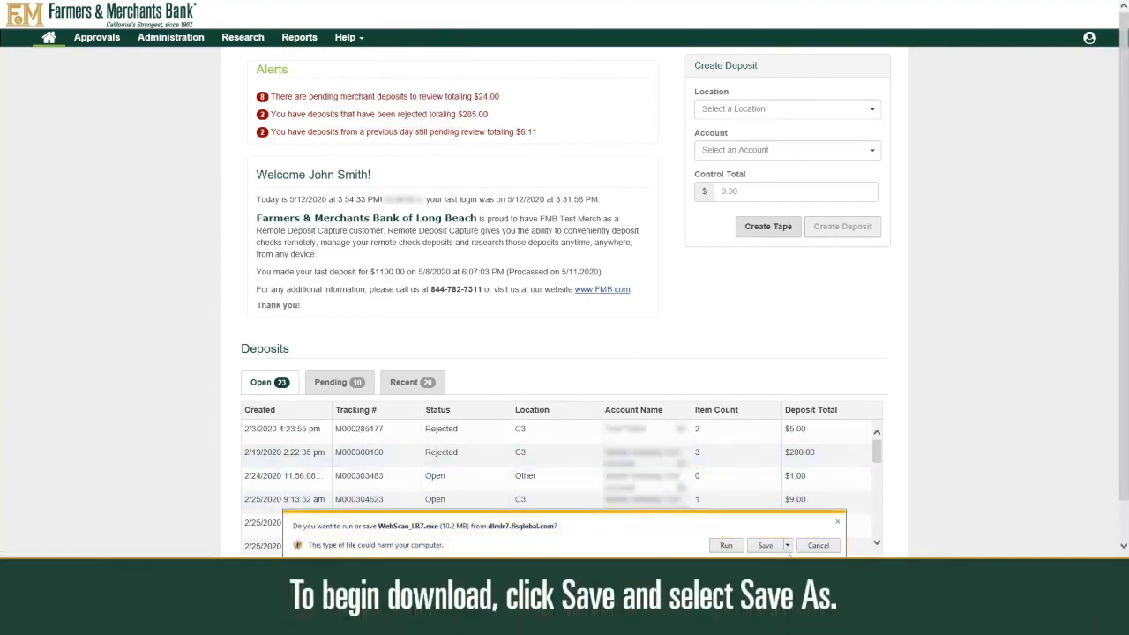
click(786, 545)
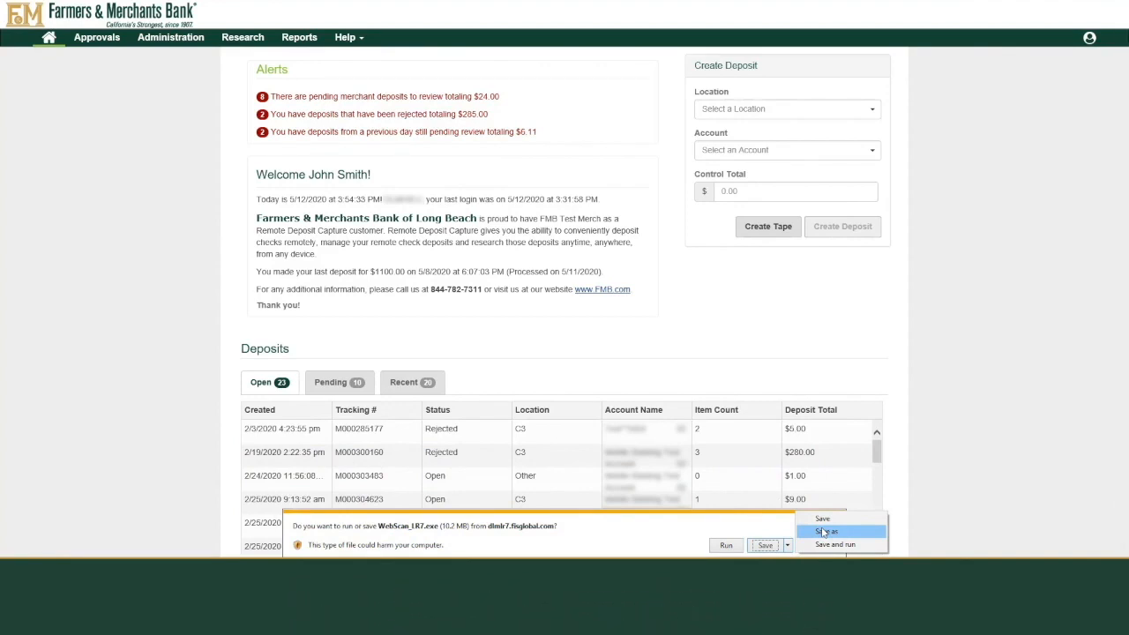
click(825, 530)
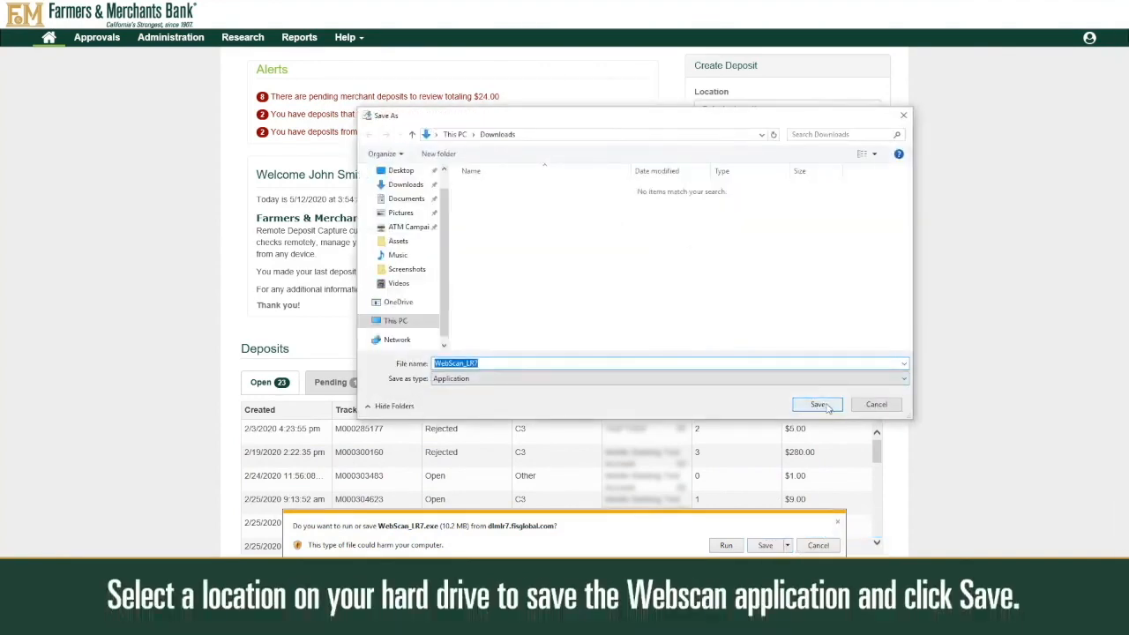
- Save WebScan_LR7 to the Downloads folder
click(815, 404)
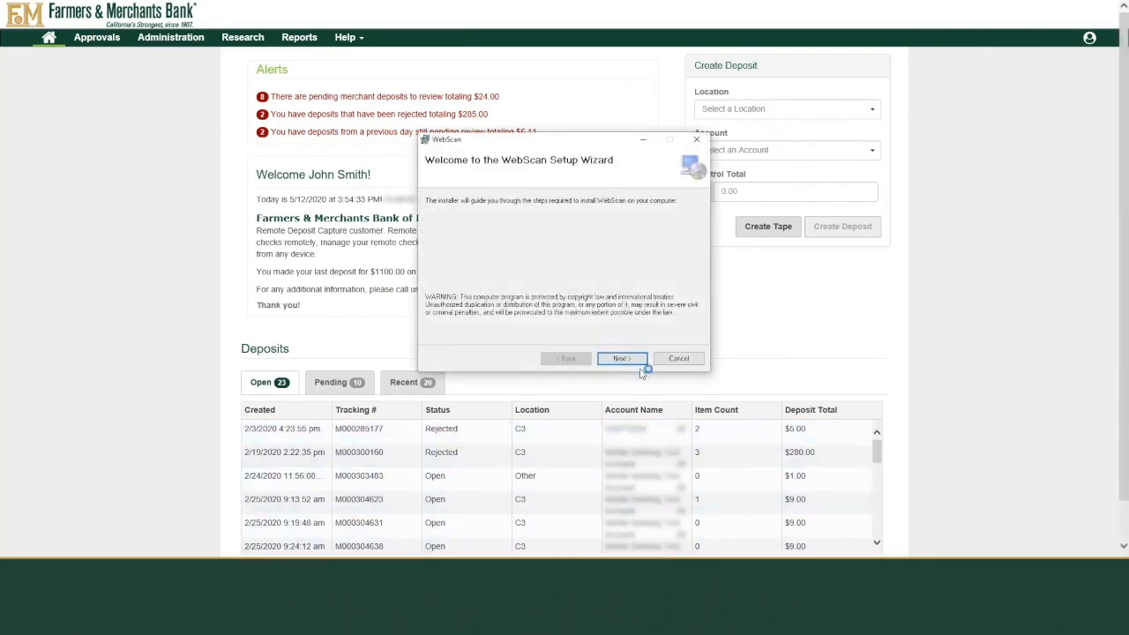
- Install WebScan to the default Program Files folder, then close the wizard
click(621, 358)
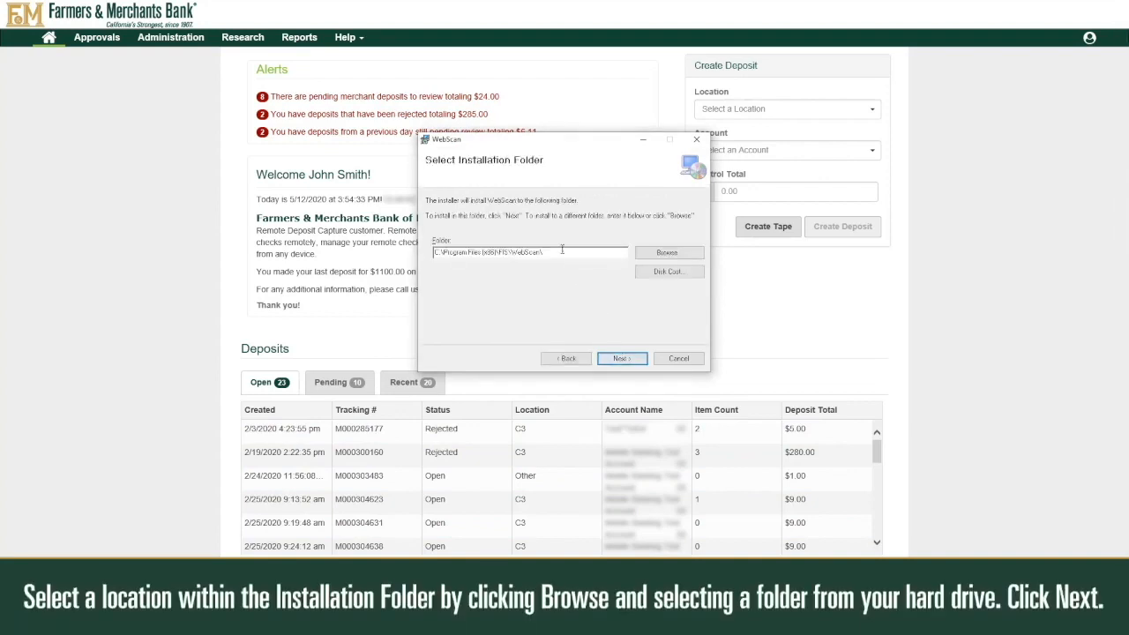
click(667, 253)
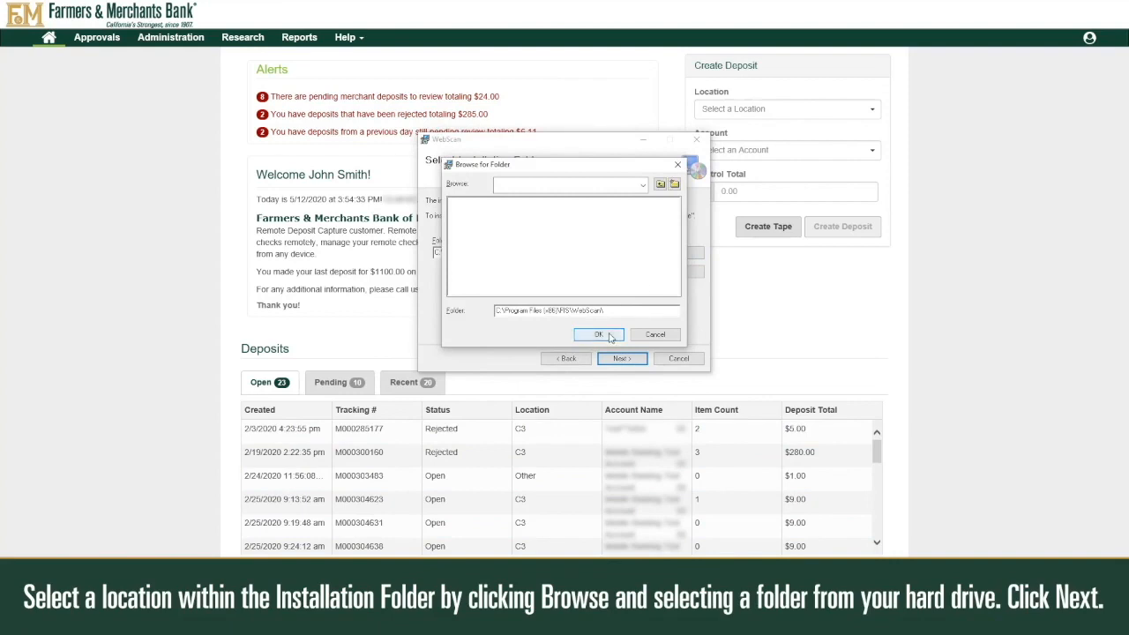
click(599, 334)
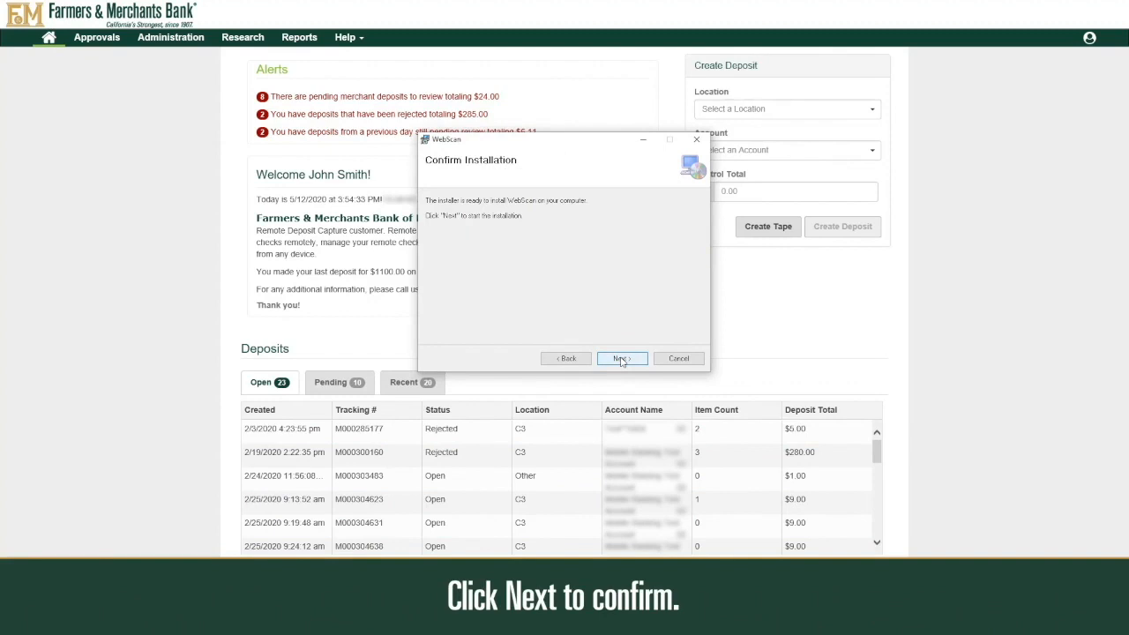
click(621, 358)
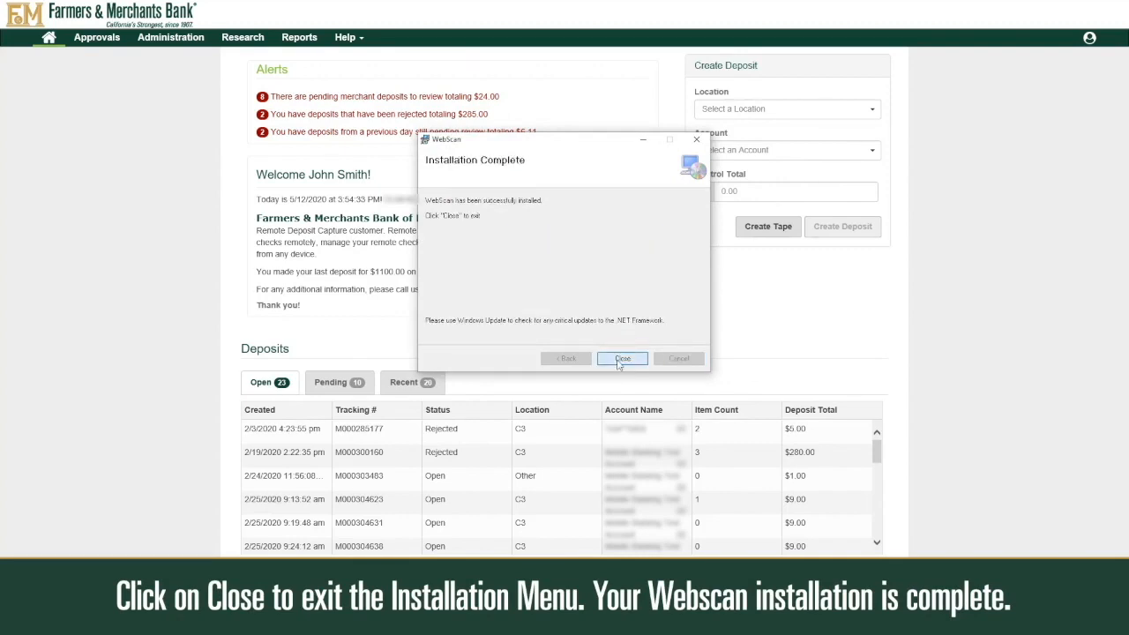
click(622, 358)
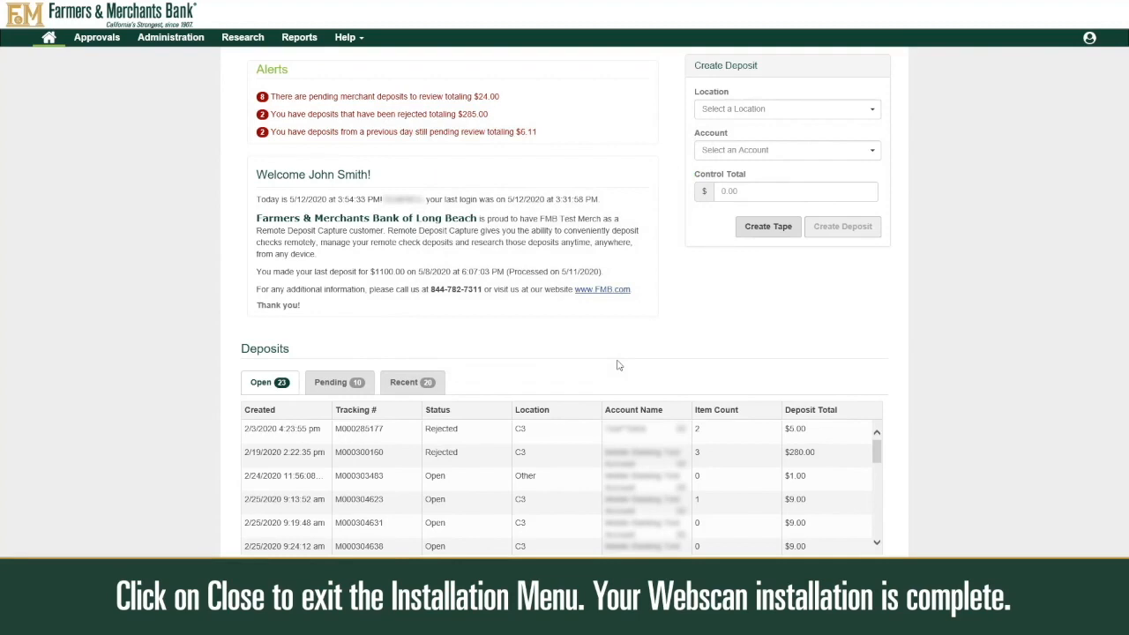